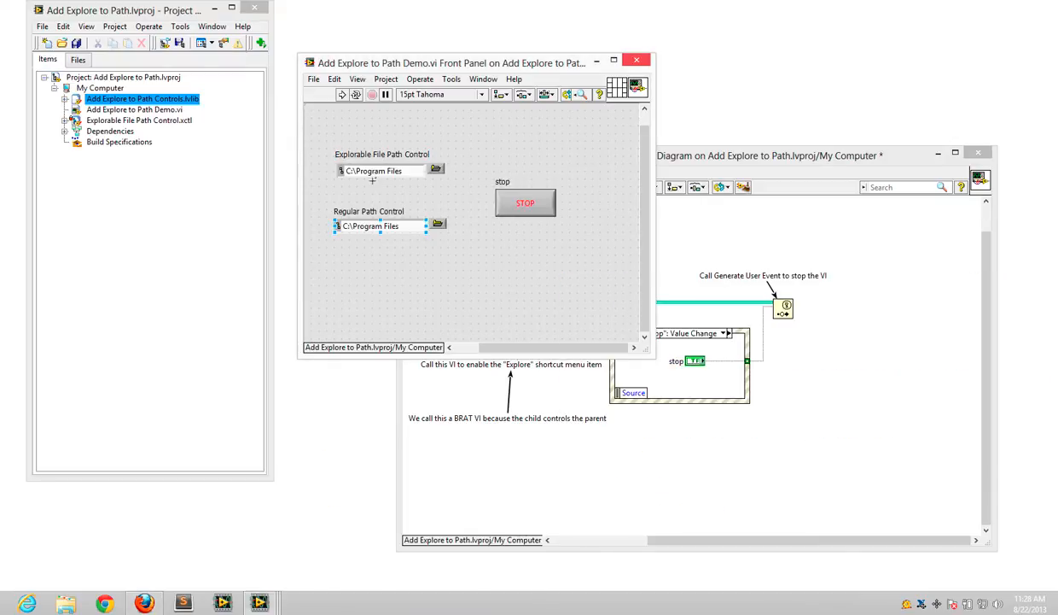
# Step: Try the Explore shortcut option on the Explorable and Regular Path Controls
pyautogui.rightClick(381, 170)
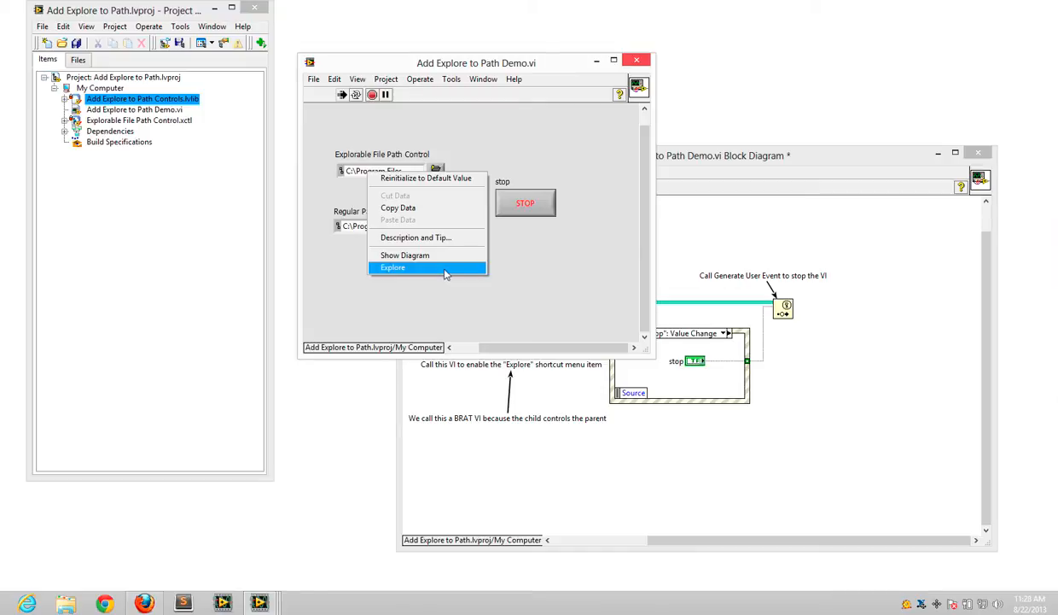
pyautogui.click(393, 267)
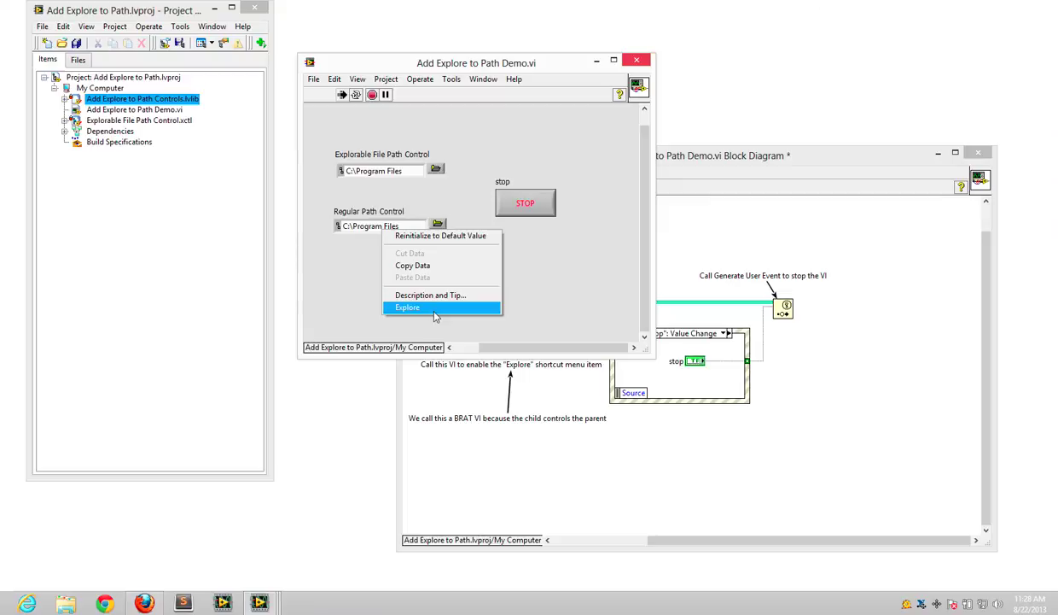
pyautogui.click(407, 306)
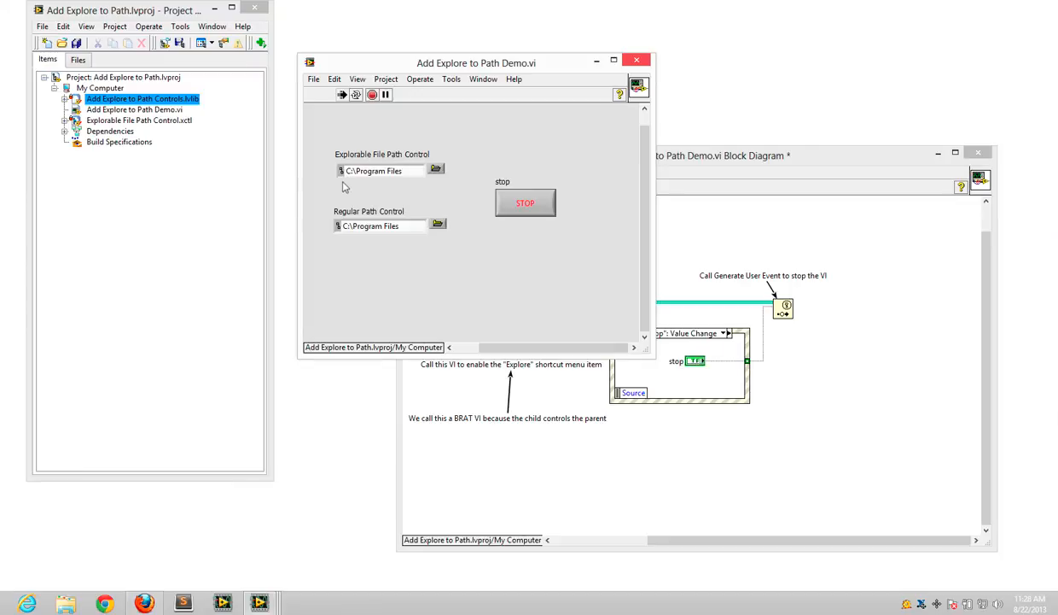
pyautogui.moveTo(340, 236)
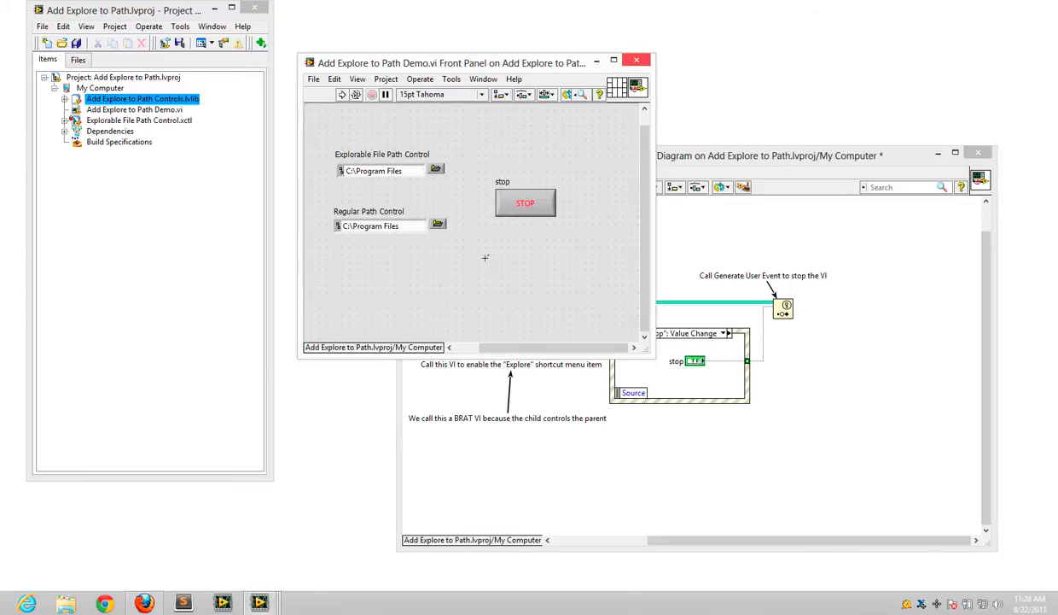
# Step: Add a silver File Path Control, explore its path, then close File Explorer
pyautogui.rightClick(485, 257)
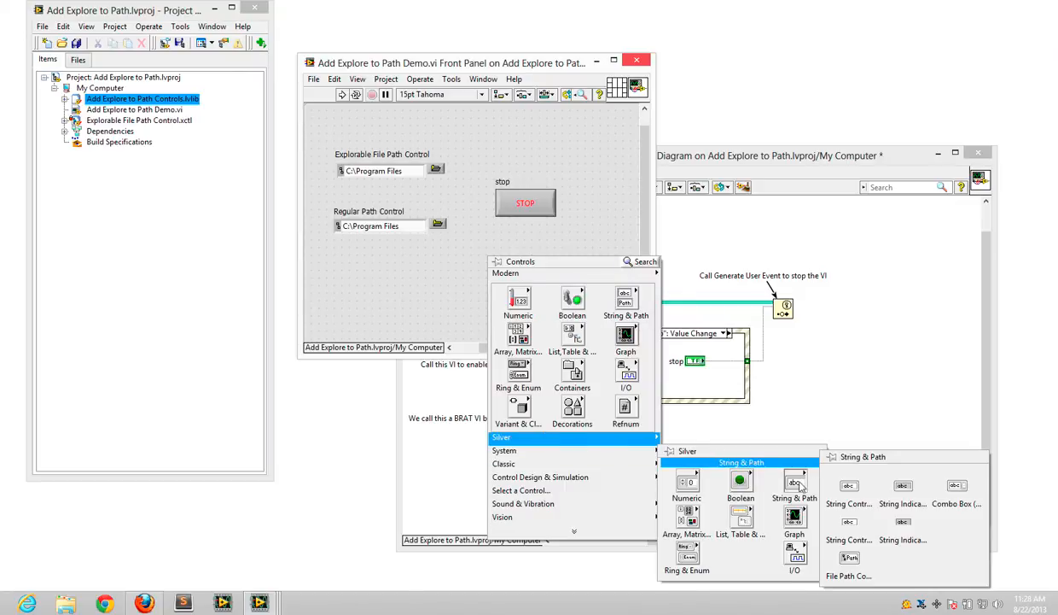
pyautogui.moveTo(849, 558)
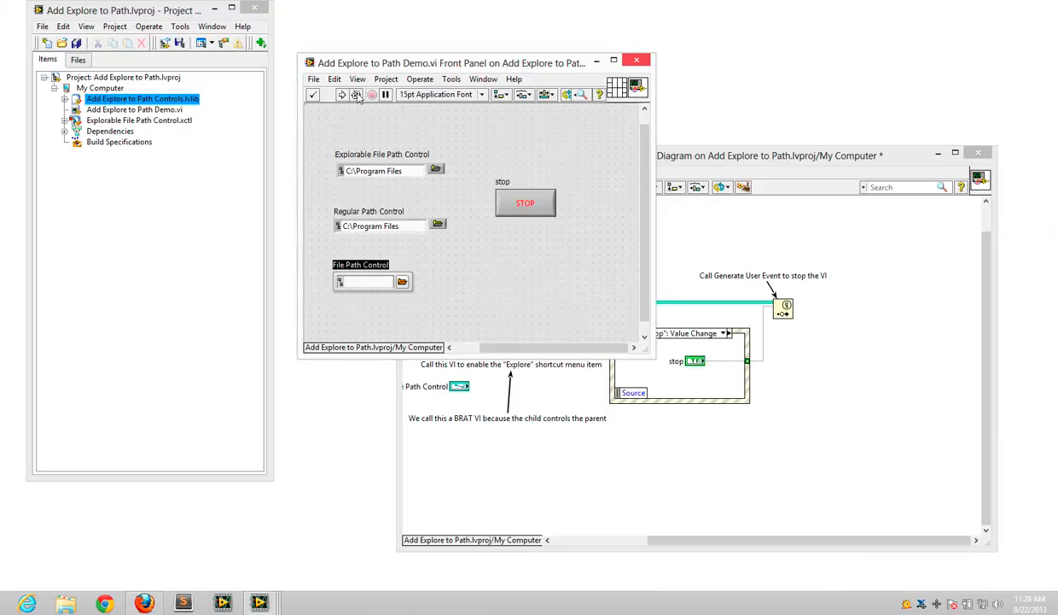
pyautogui.rightClick(358, 281)
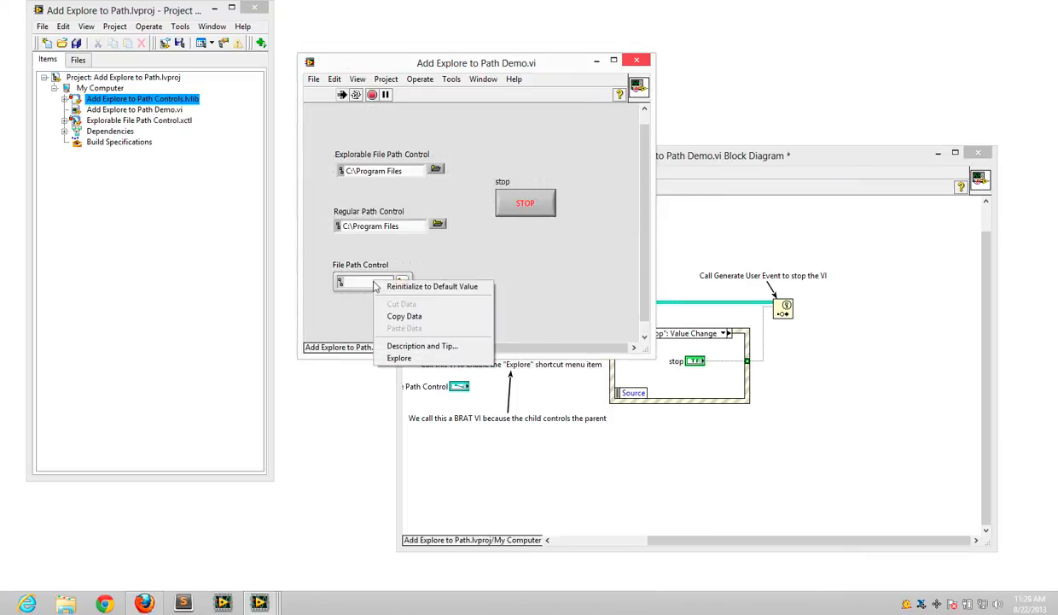
pyautogui.click(399, 357)
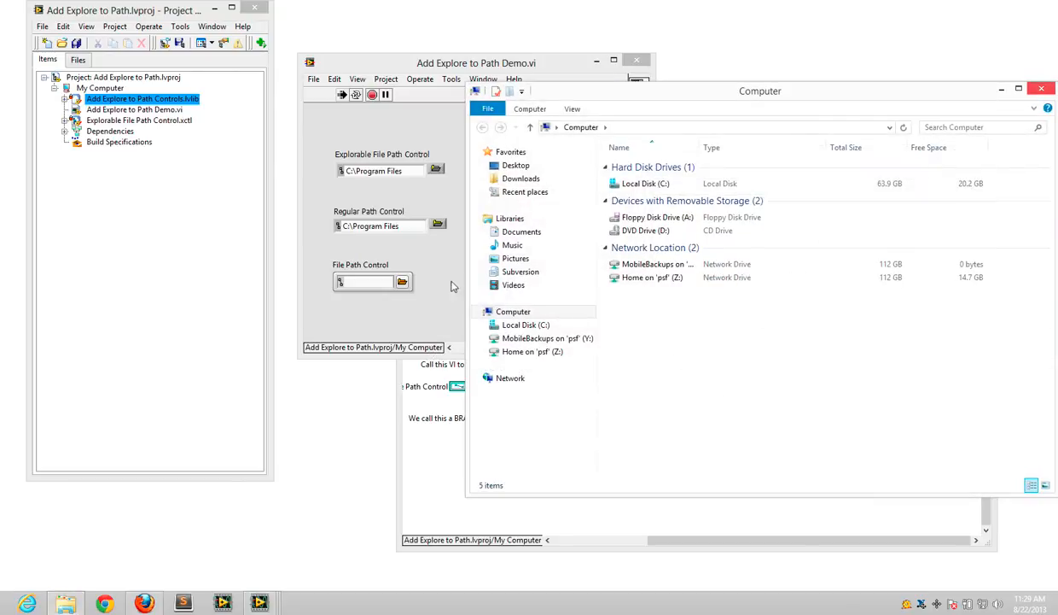
pyautogui.moveTo(1007, 104)
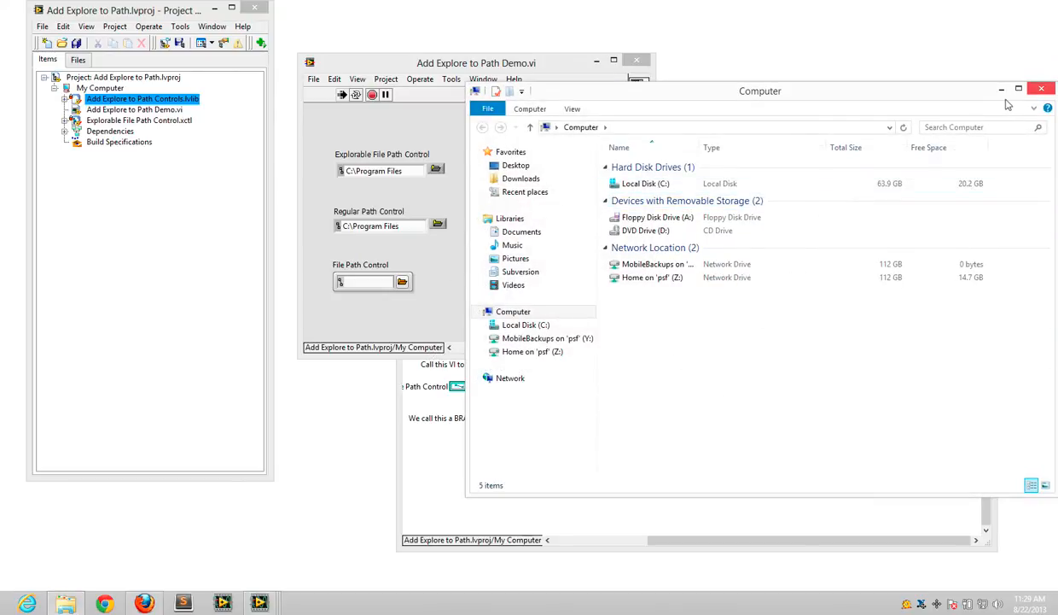
pyautogui.click(1042, 88)
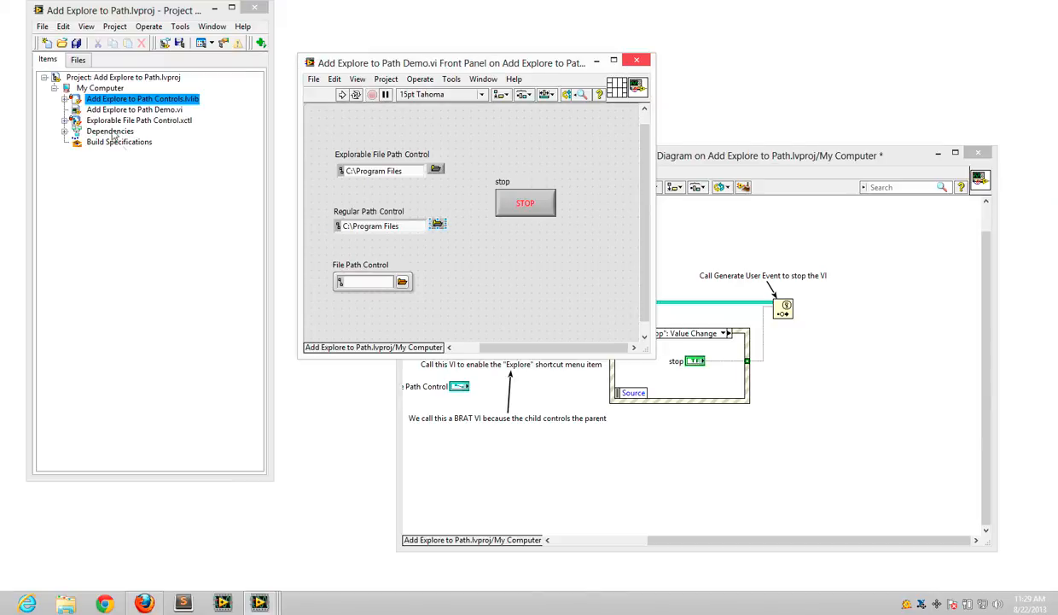
pyautogui.moveTo(294, 222)
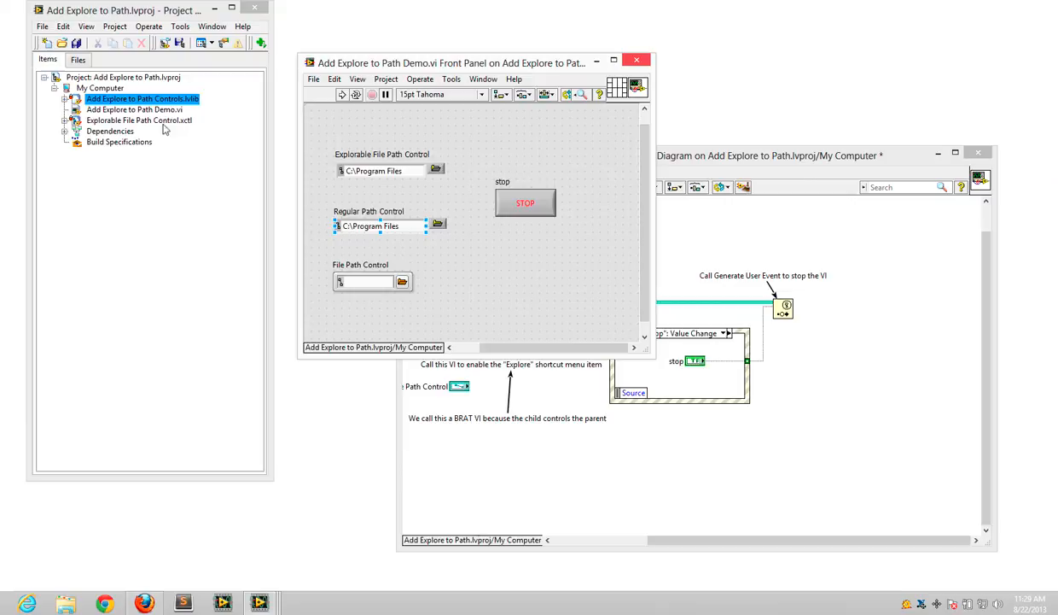
pyautogui.moveTo(639, 61)
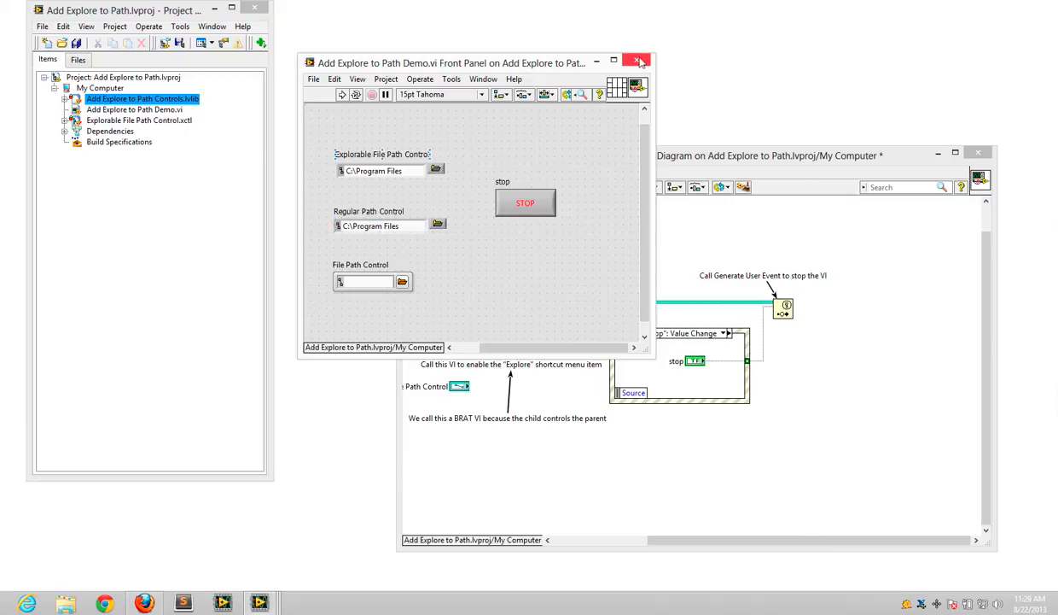
# Step: Close the demo VI and open the Explorable File Path Control Facade VI diagram
pyautogui.click(639, 61)
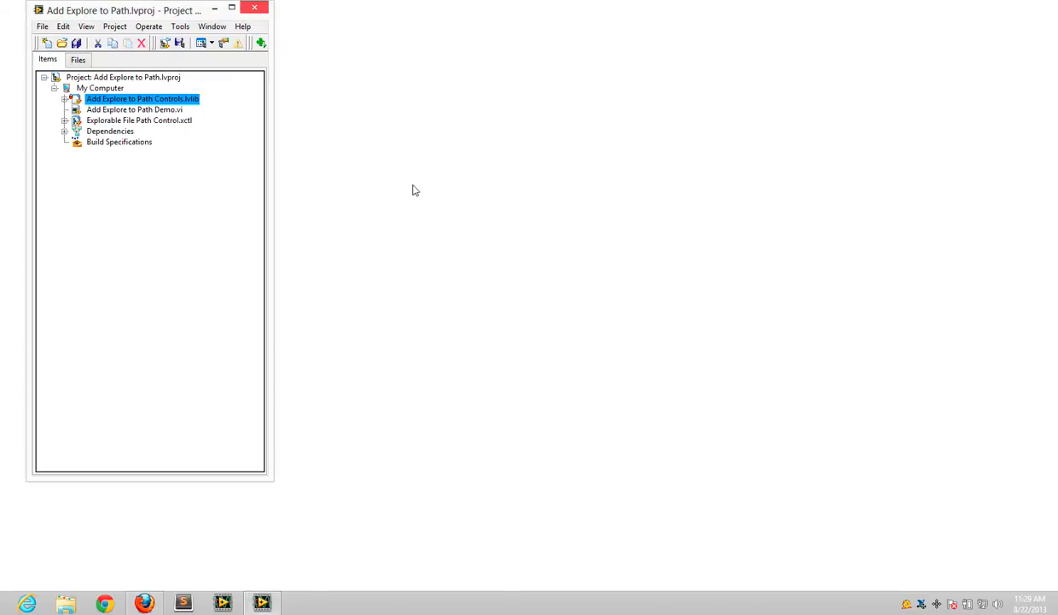
pyautogui.click(66, 119)
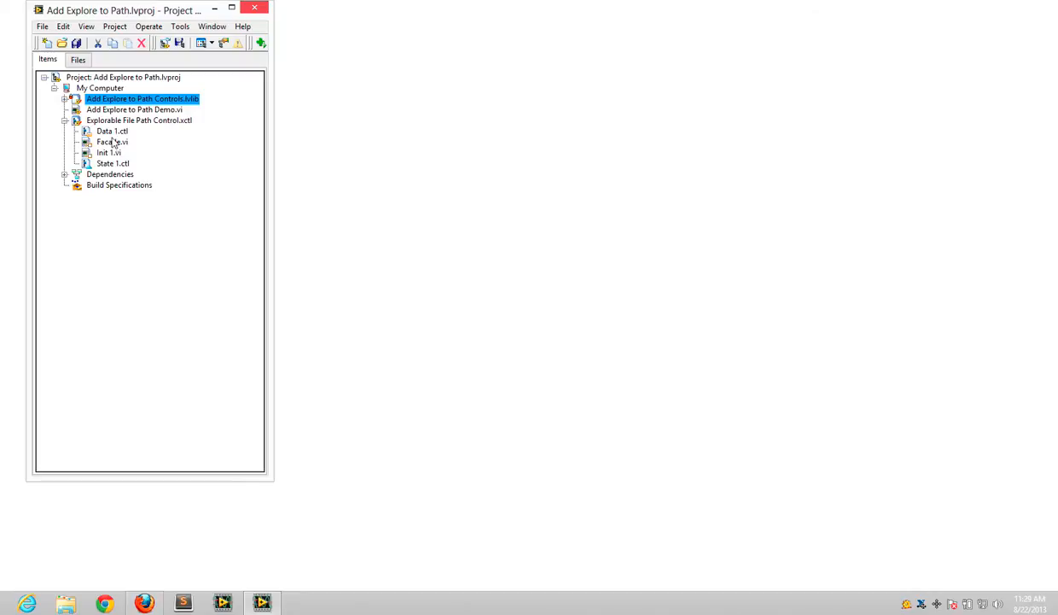
pyautogui.doubleClick(112, 141)
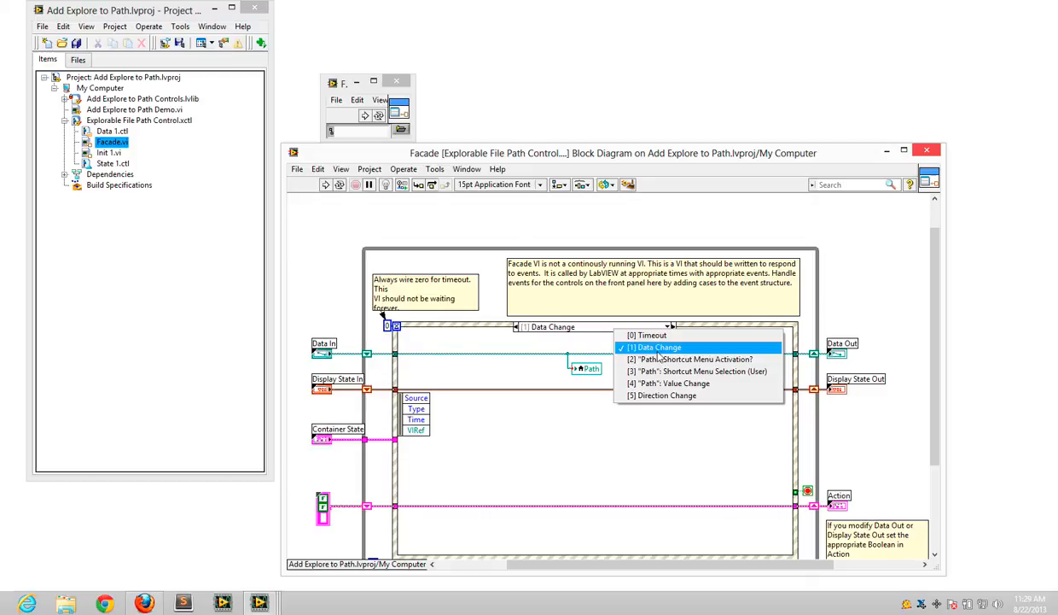
# Step: Review the Shortcut Menu Activation and Selection event cases, then close the diagram
pyautogui.click(691, 359)
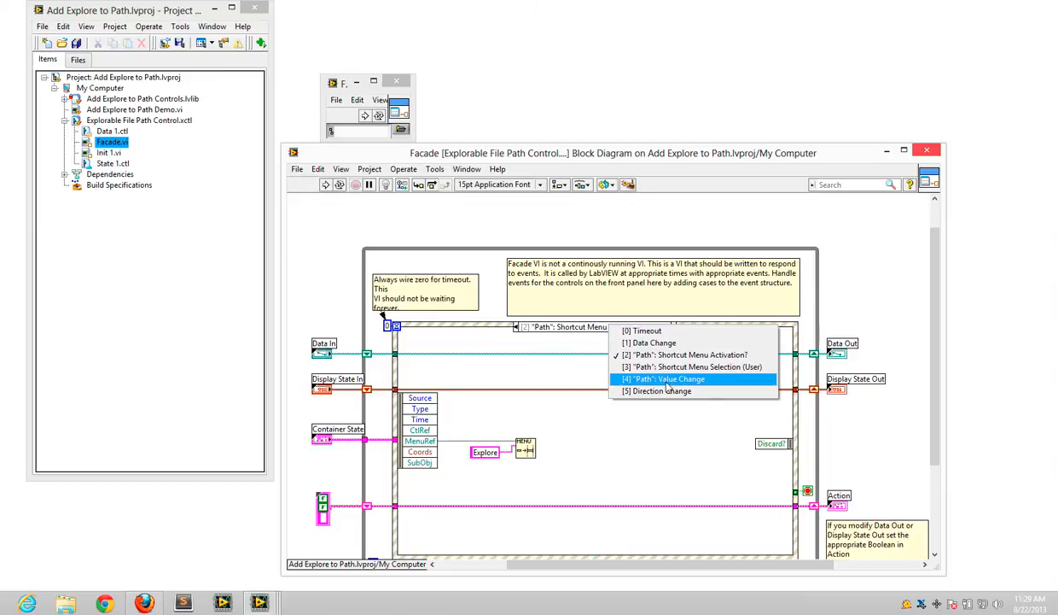
pyautogui.click(693, 366)
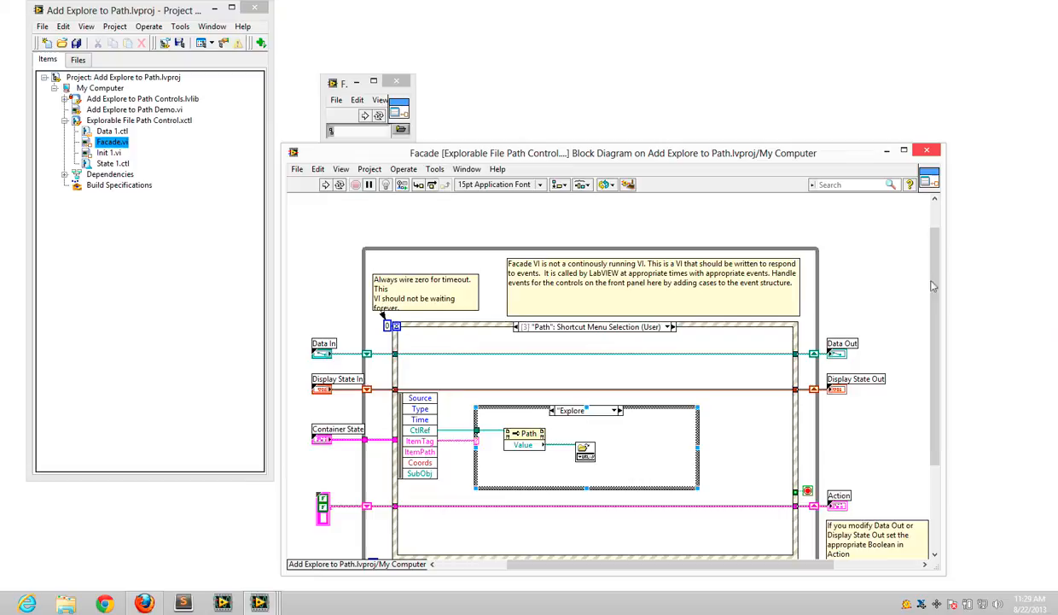
pyautogui.scroll(3)
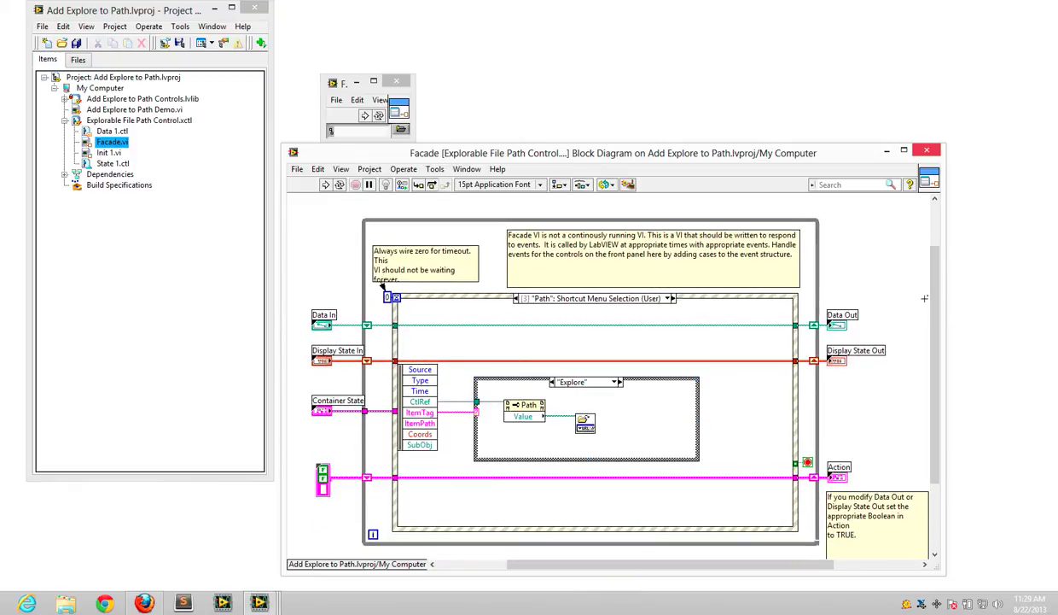
pyautogui.moveTo(915, 299)
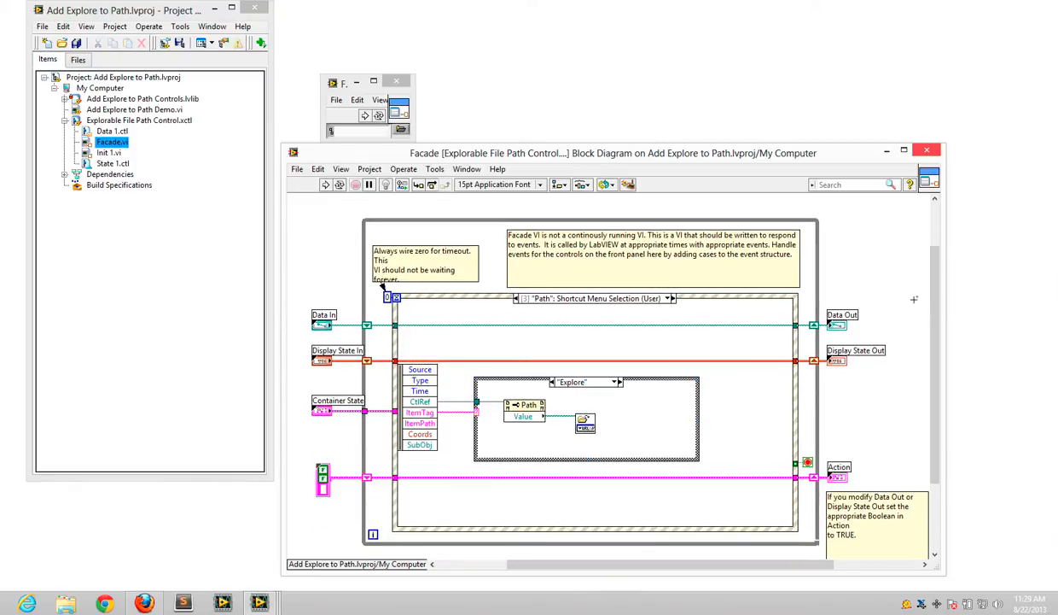
pyautogui.moveTo(927, 151)
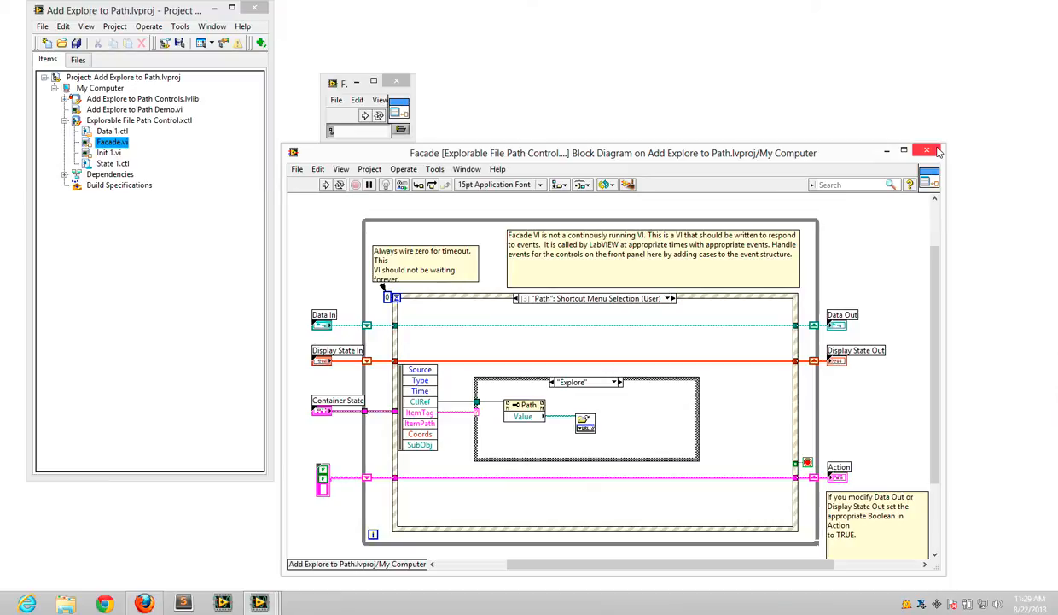
pyautogui.moveTo(928, 151)
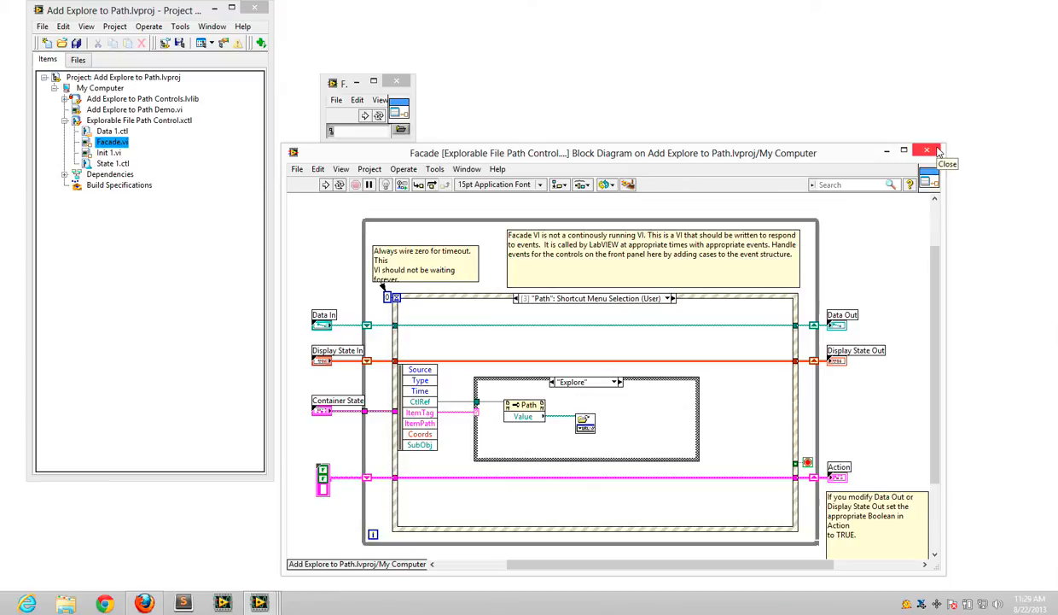
pyautogui.click(926, 152)
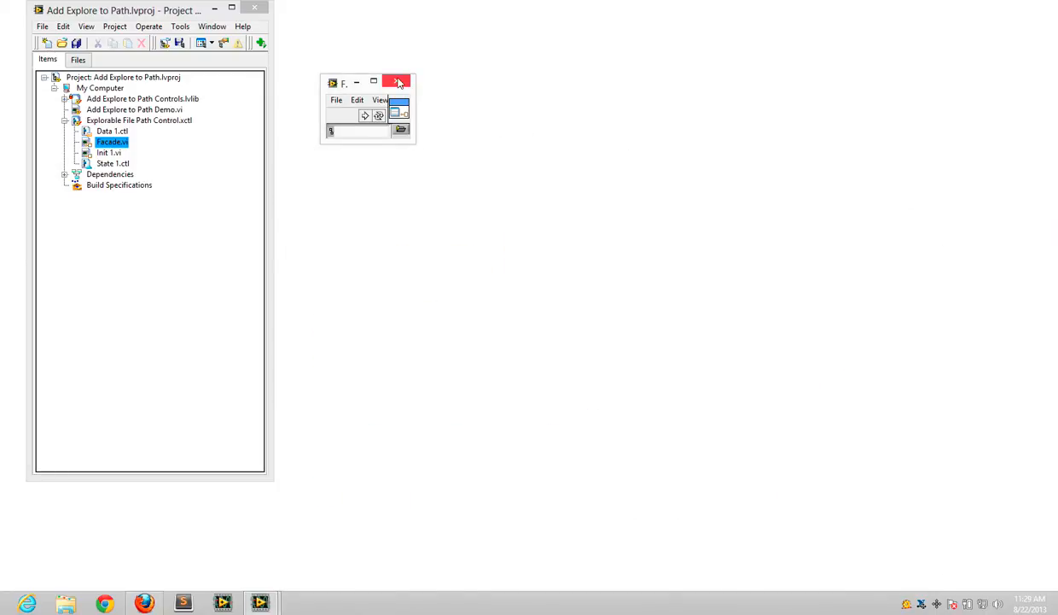
# Step: Close the Facade front panel and expand the library's VIs in the project
pyautogui.click(397, 82)
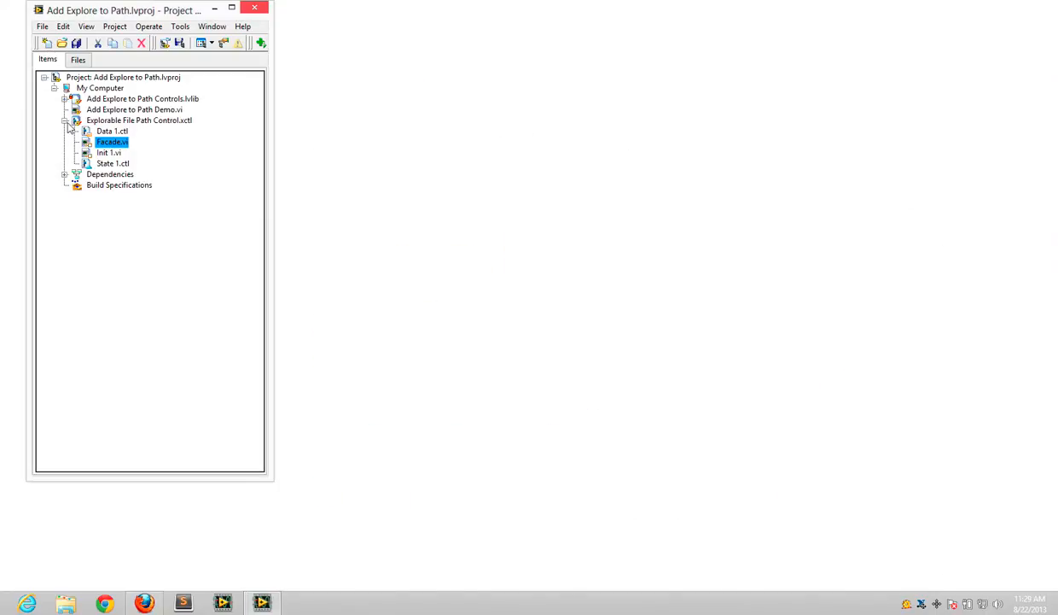
pyautogui.click(70, 120)
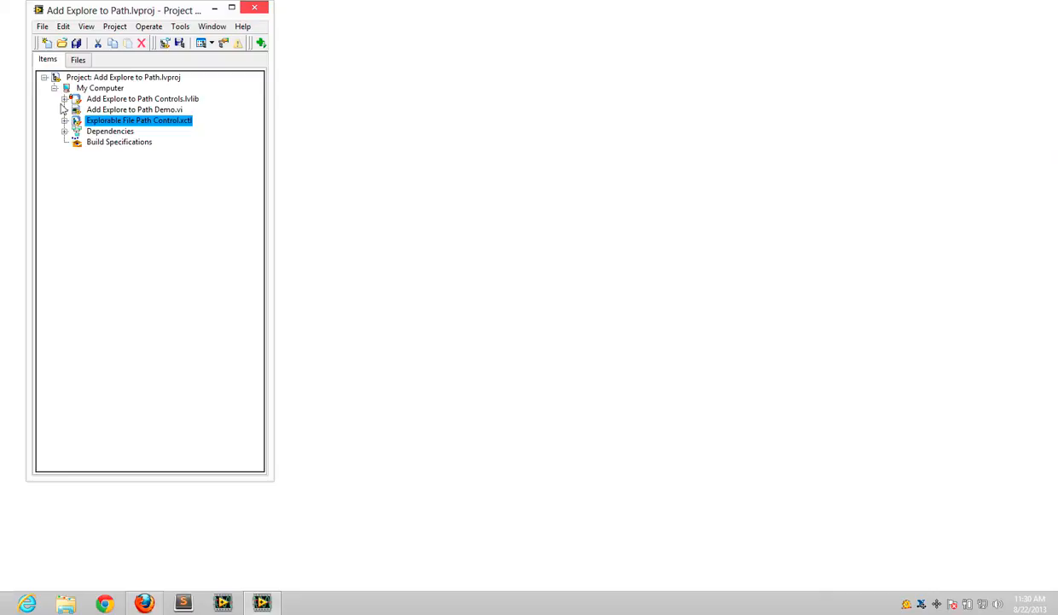
pyautogui.click(65, 98)
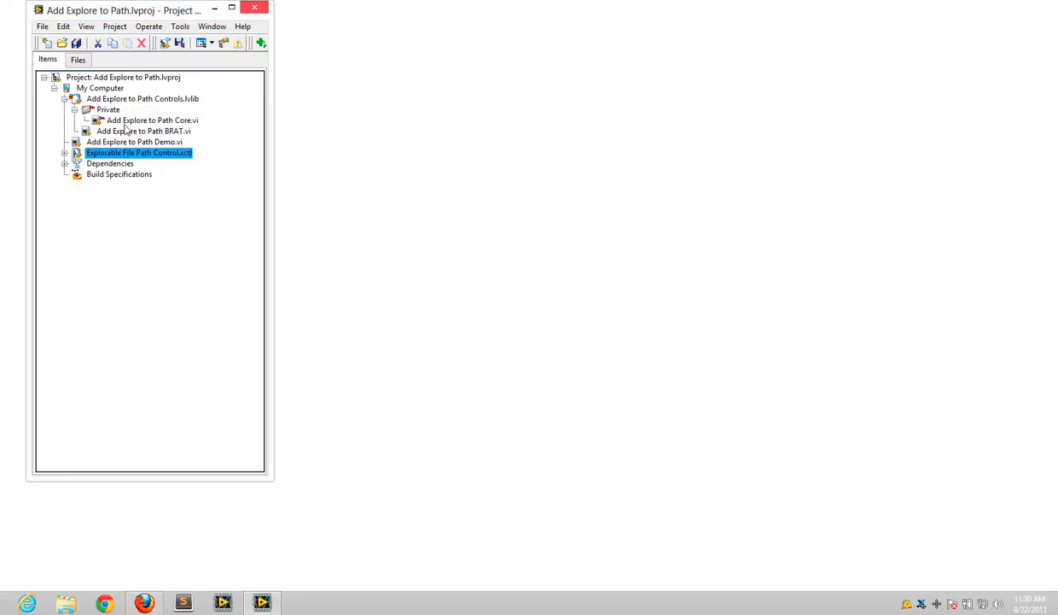
# Step: Open the Add Explore to Path BRAT VI diagram, and view and close the Demo diagram
pyautogui.doubleClick(142, 130)
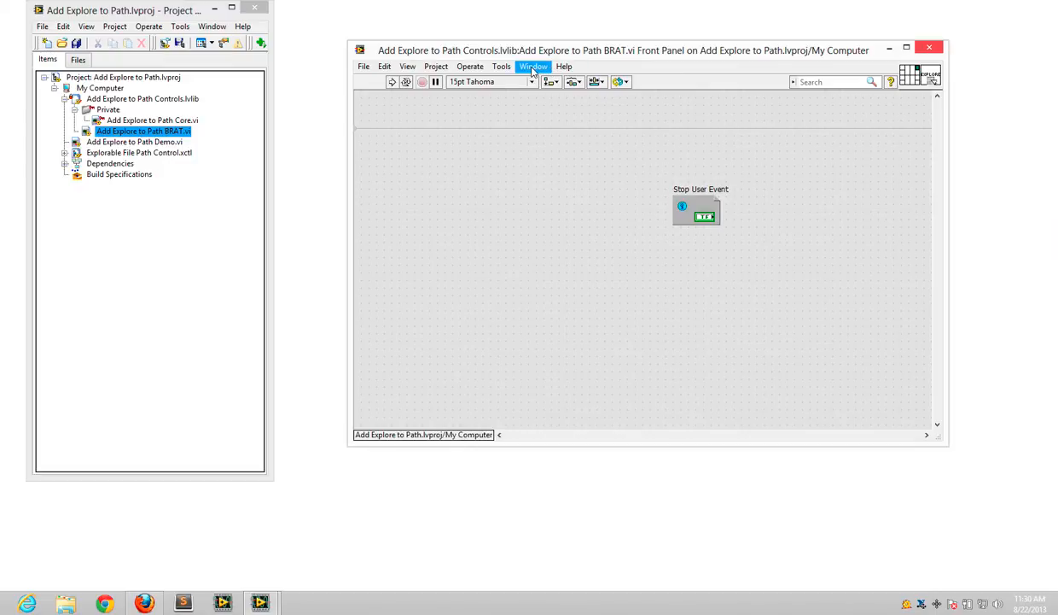
pyautogui.click(532, 67)
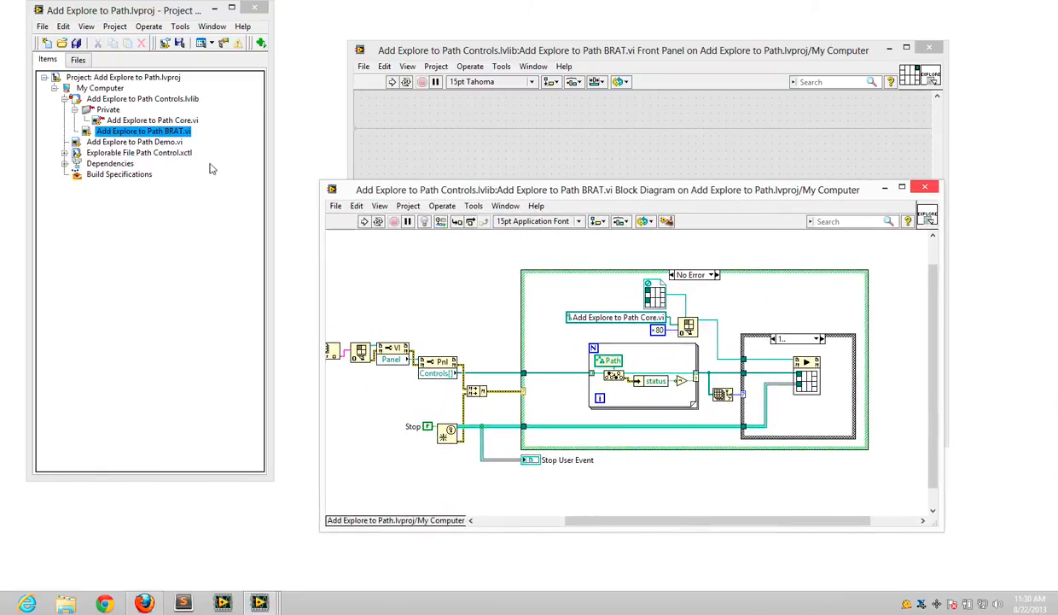
pyautogui.doubleClick(134, 141)
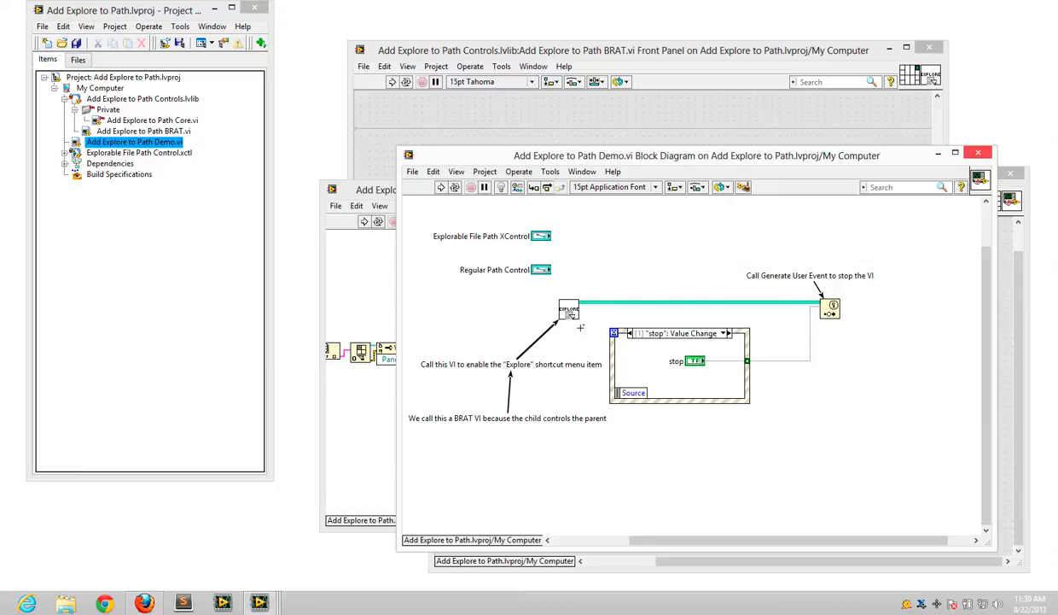
pyautogui.moveTo(841, 393)
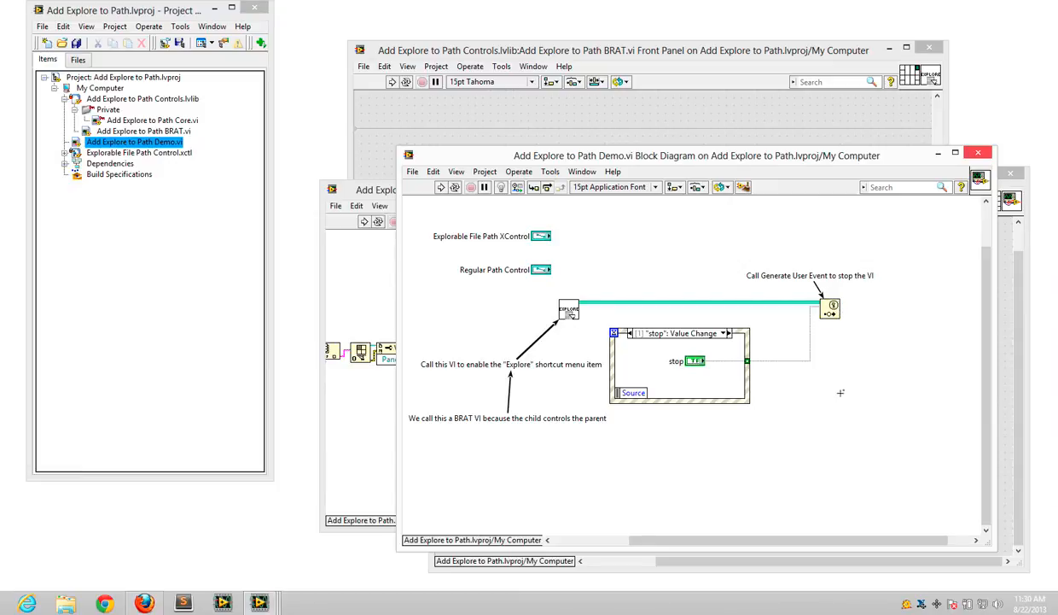
pyautogui.moveTo(978, 153)
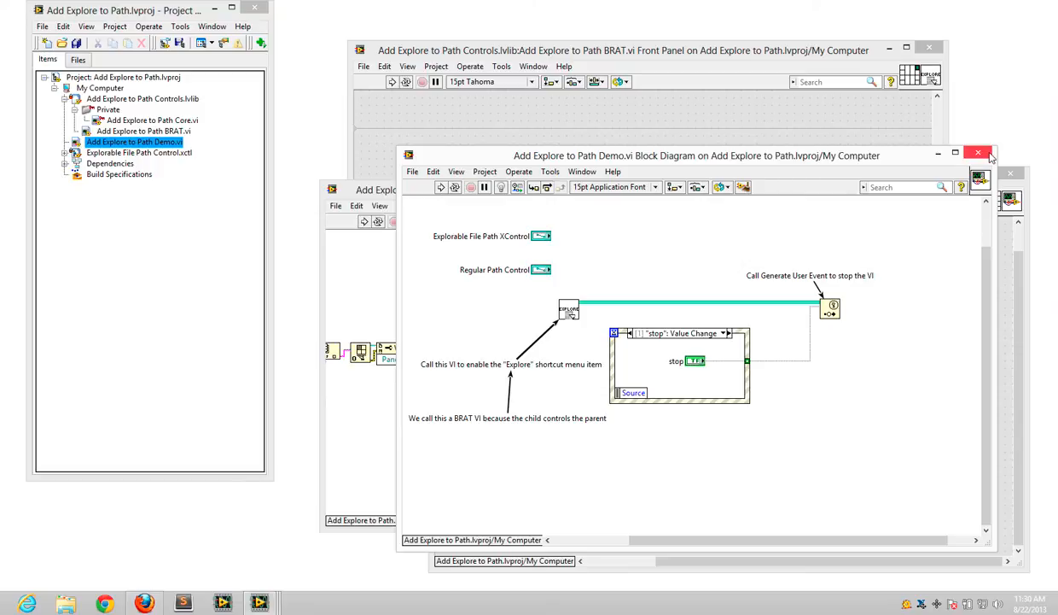
pyautogui.click(979, 153)
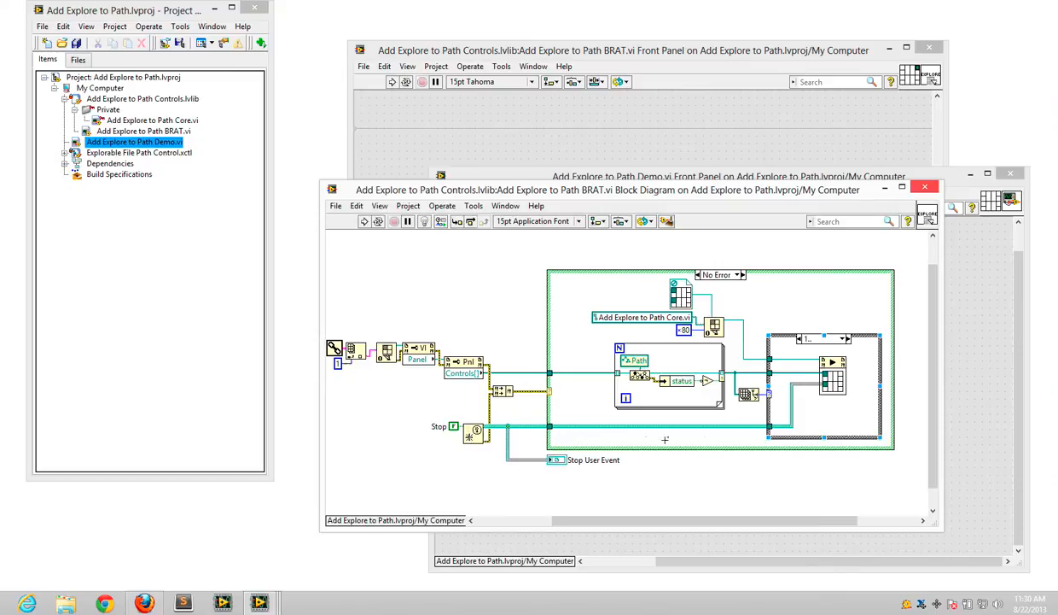
pyautogui.moveTo(819, 412)
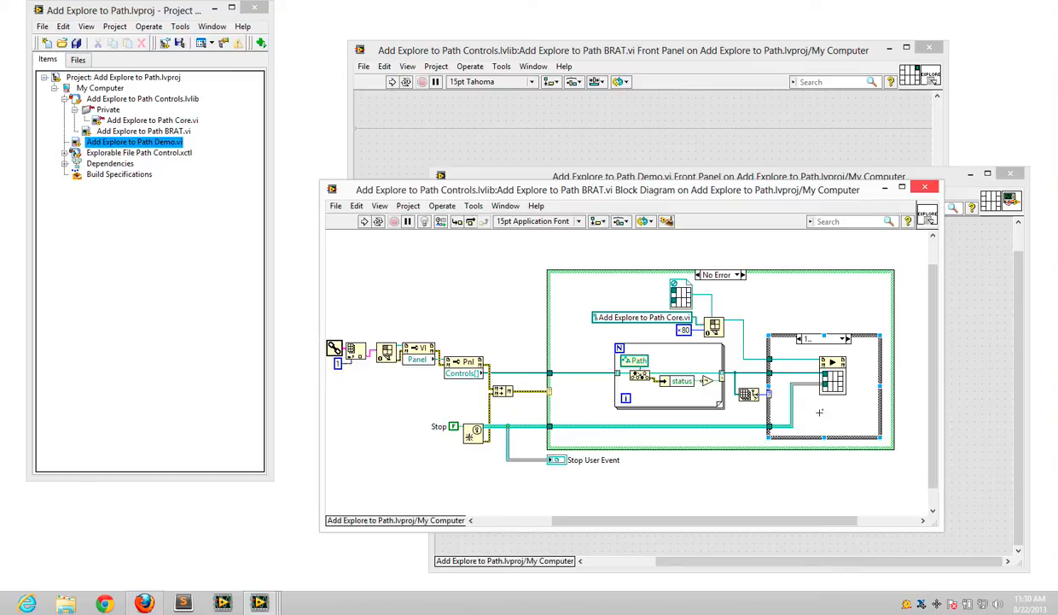
pyautogui.doubleClick(149, 119)
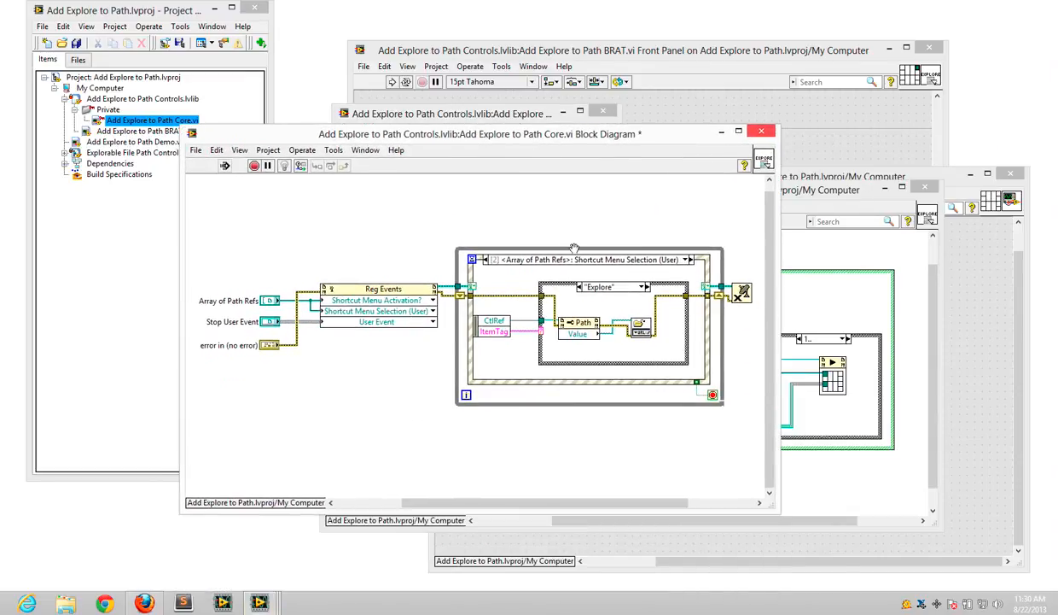
pyautogui.moveTo(572, 242)
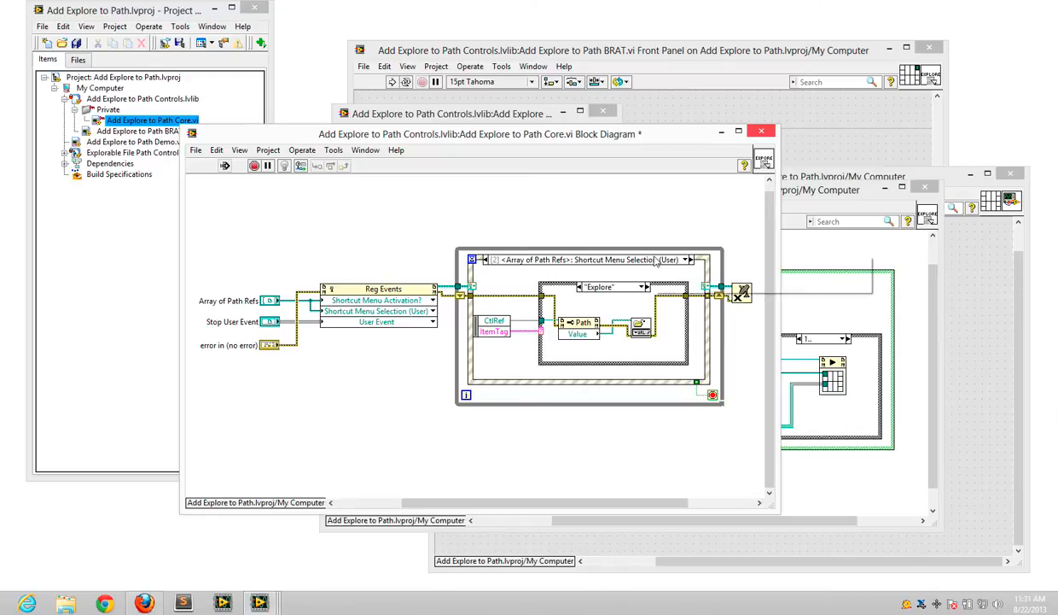
pyautogui.click(687, 260)
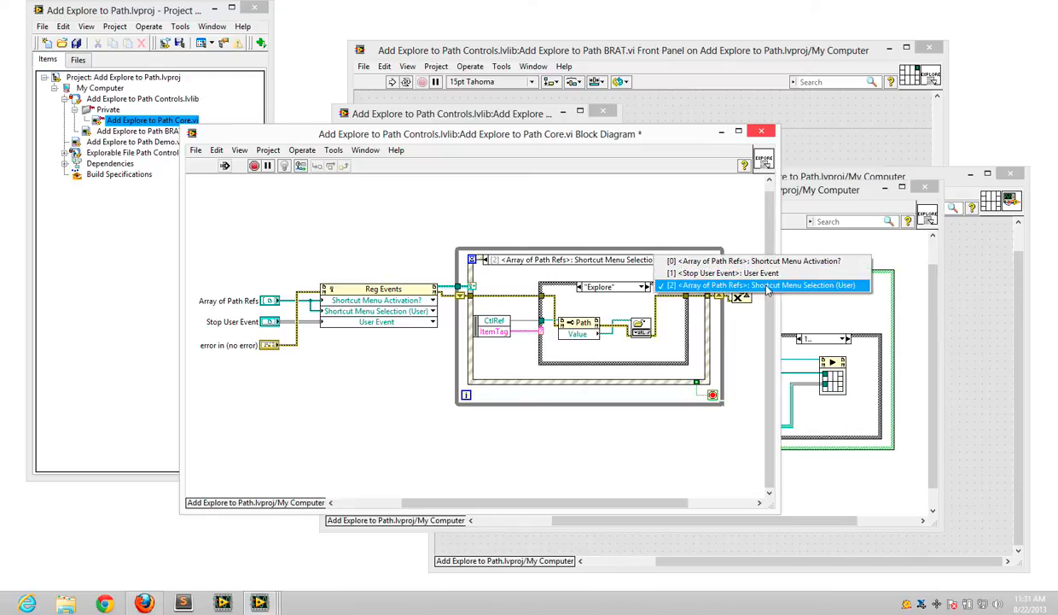
pyautogui.moveTo(766, 285)
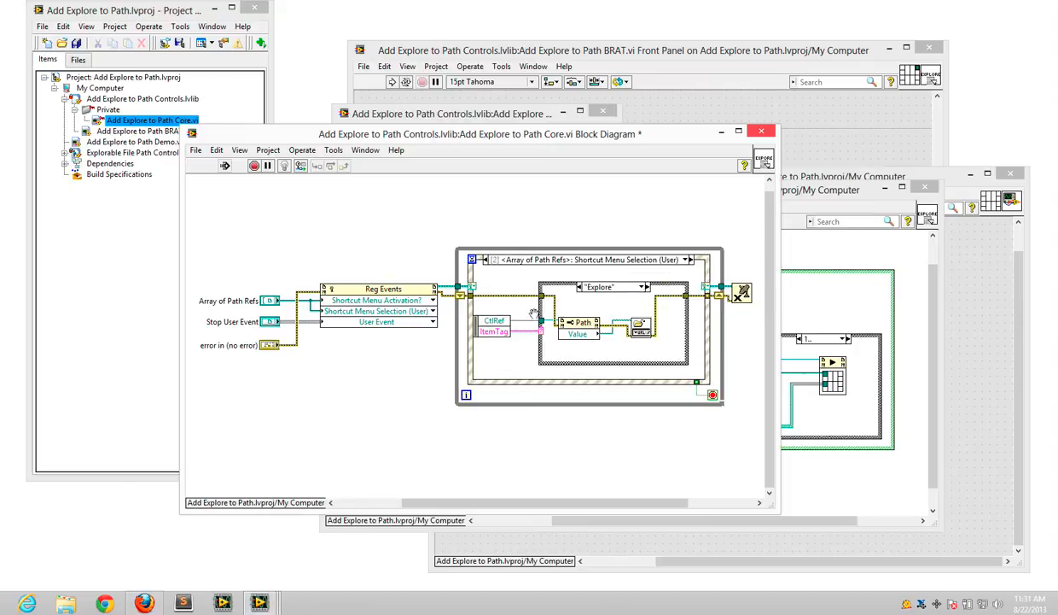
pyautogui.moveTo(670, 367)
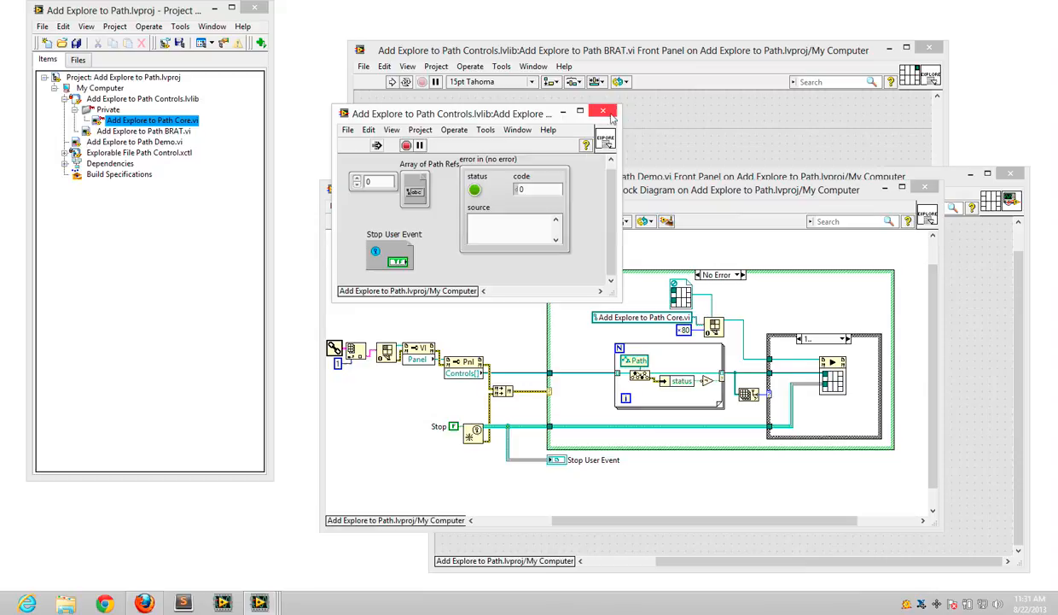
pyautogui.click(603, 112)
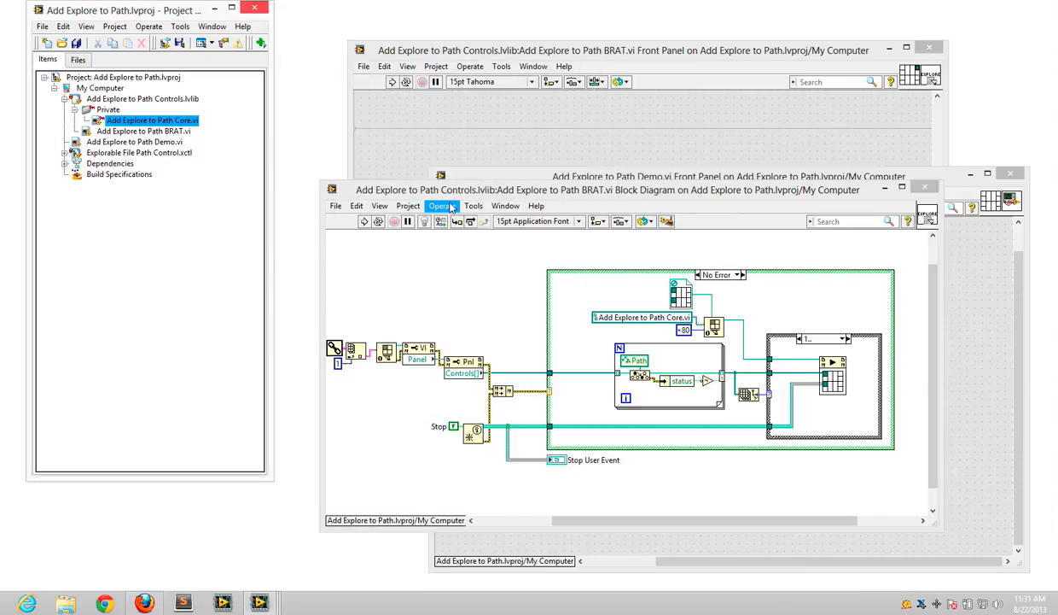
pyautogui.moveTo(468, 195)
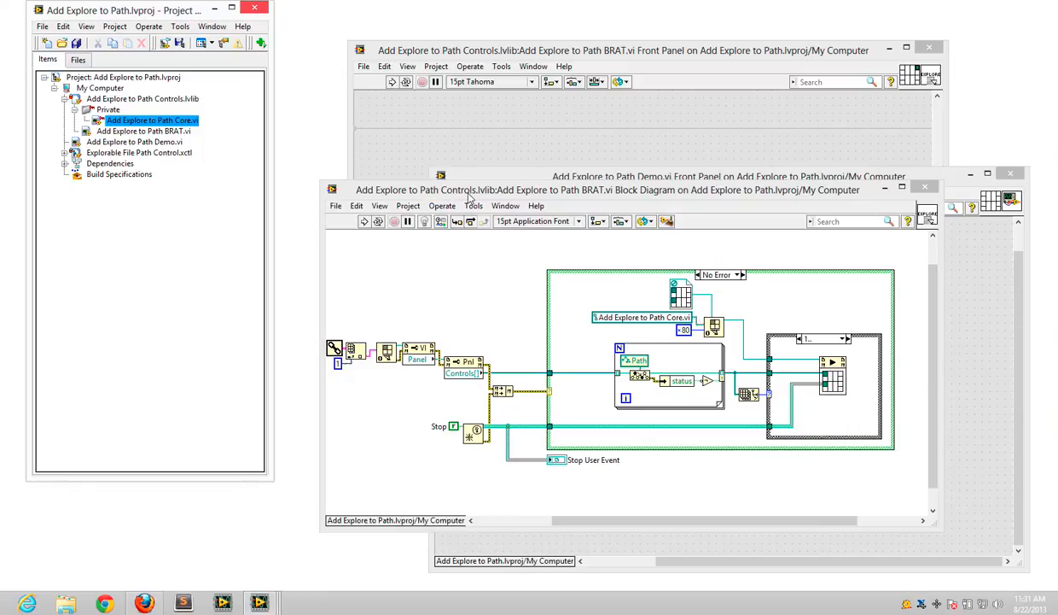